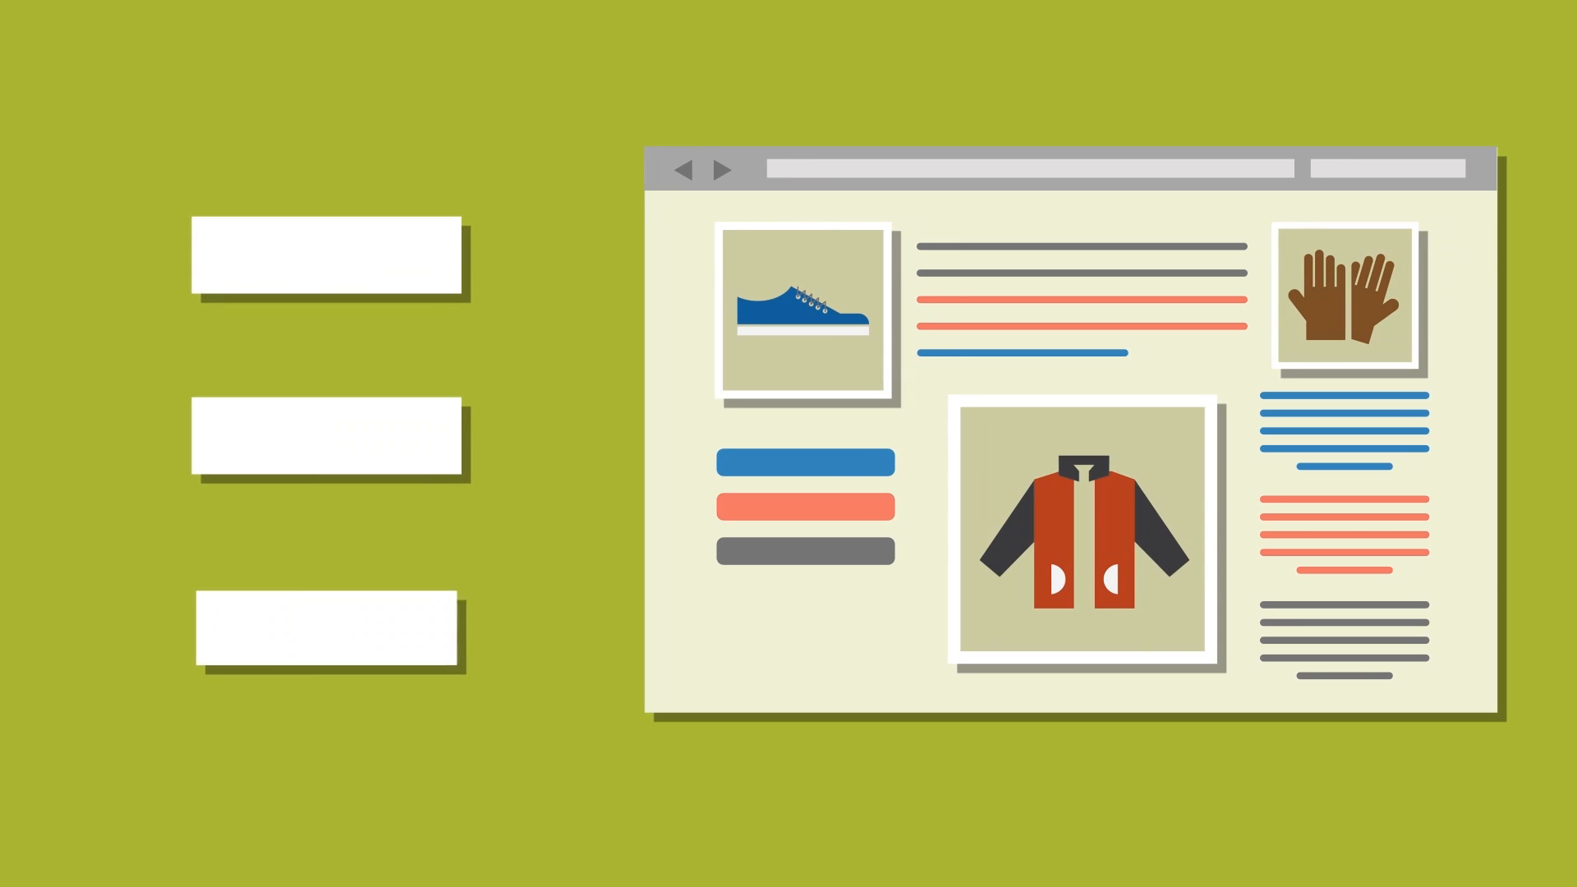
Label a blank card 'JACKET' for the jacket product on the shop page.
{"action": "type", "text": "JA"}
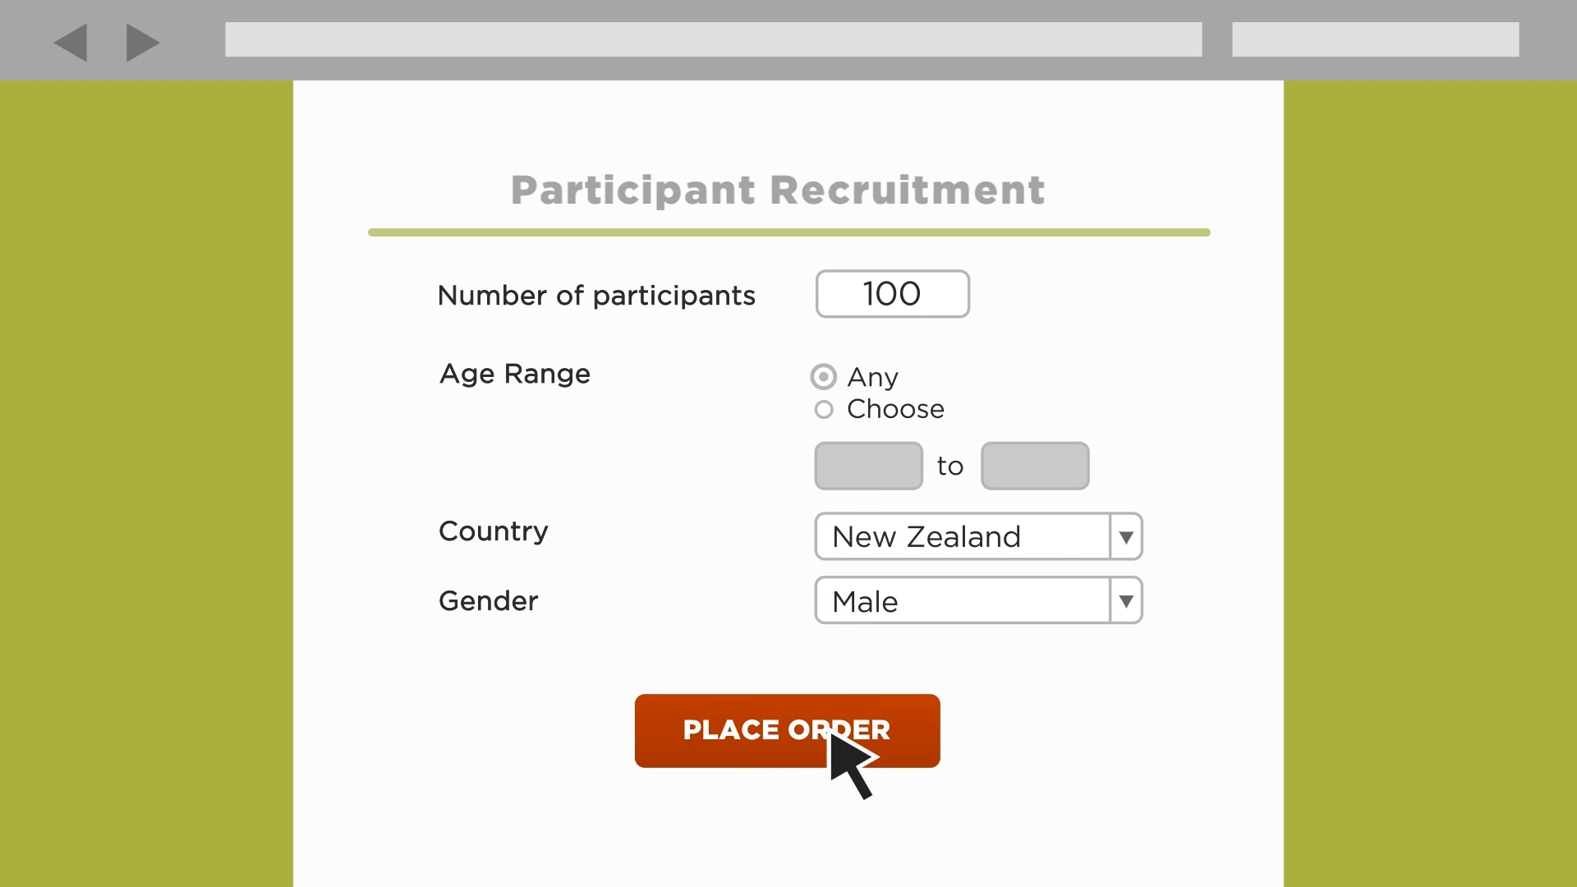
Place the recruitment order for 100 male New Zealand participants of any age.
{"action": "left_click", "coordinate": [787, 731]}
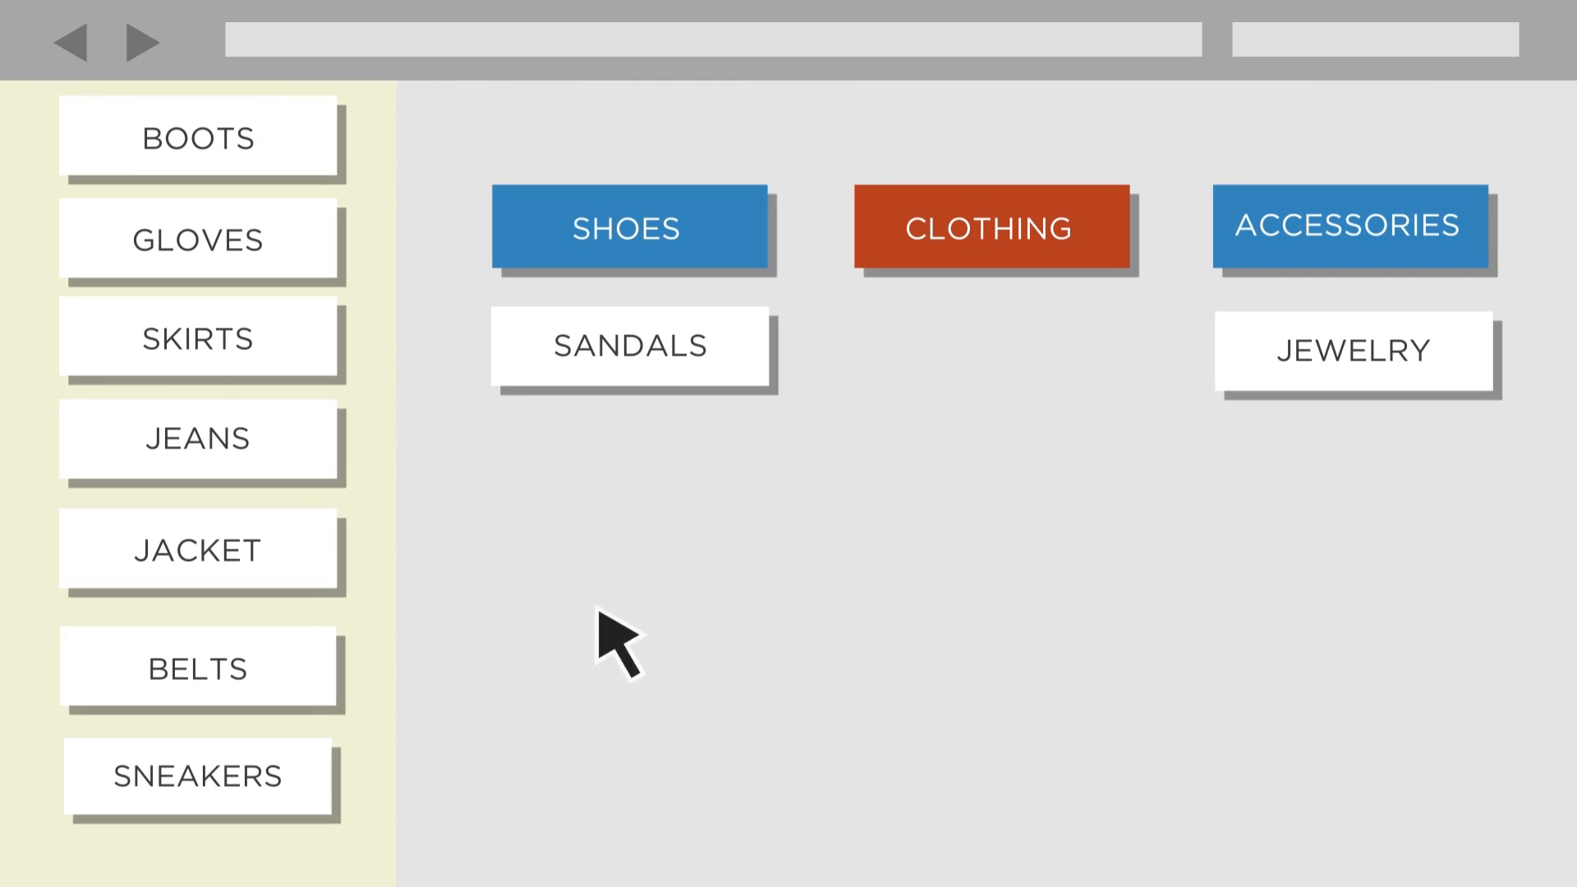